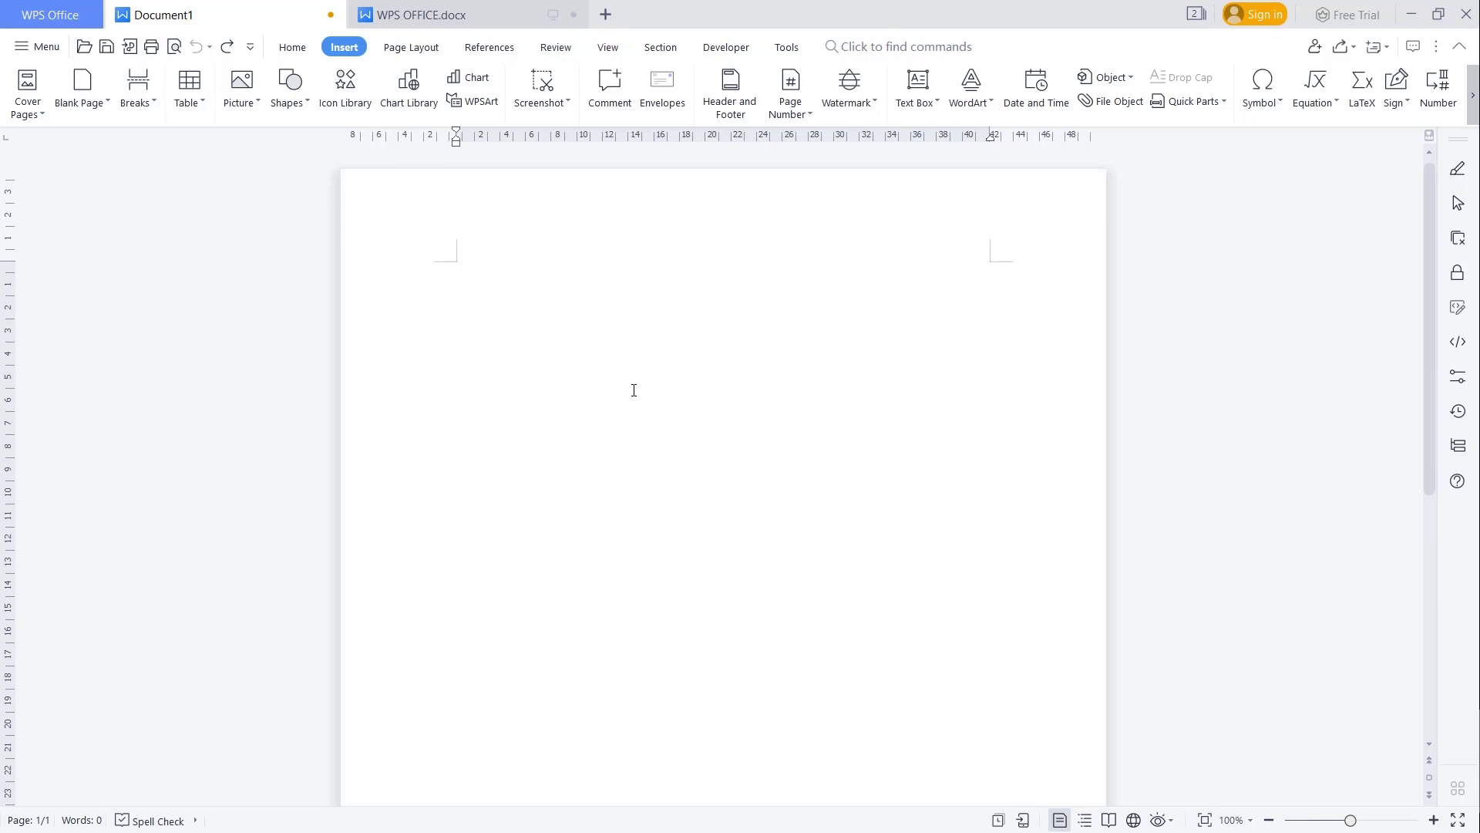
pyautogui.moveTo(235, 159)
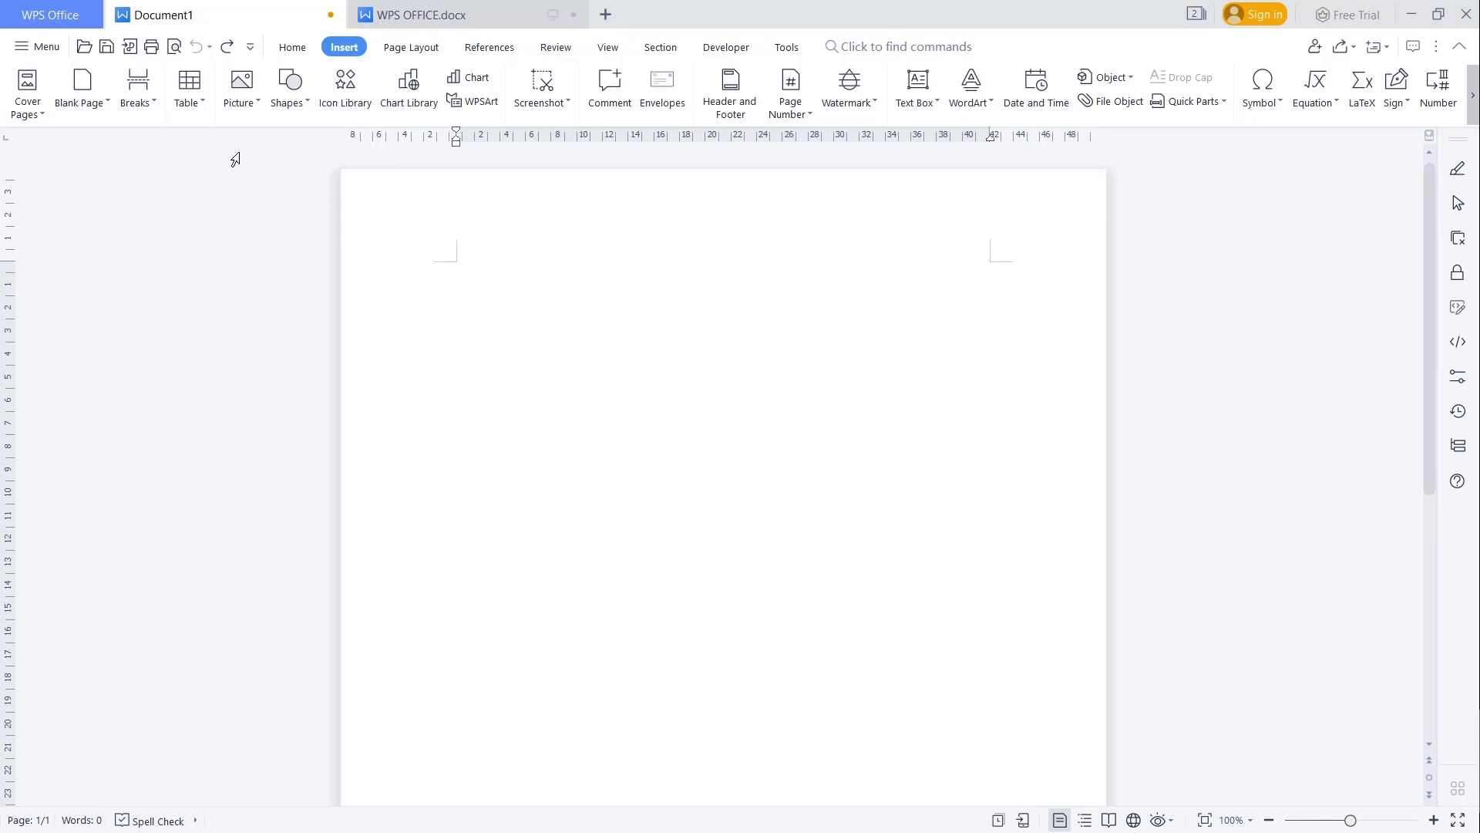
# Step: Insert a 5-column by 2-row table from the Insert tab's Table picker
pyautogui.click(189, 89)
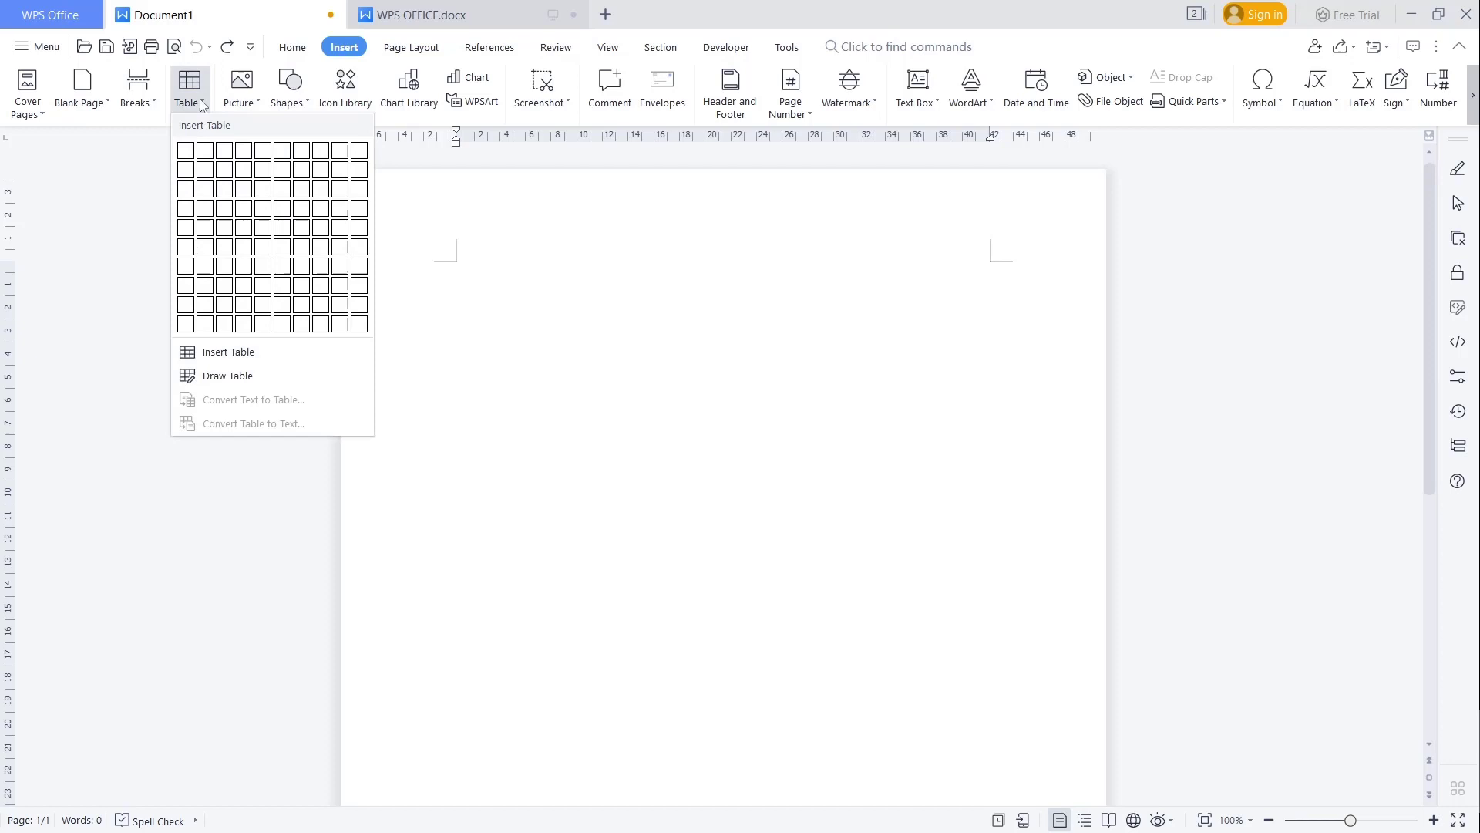
pyautogui.moveTo(223, 189)
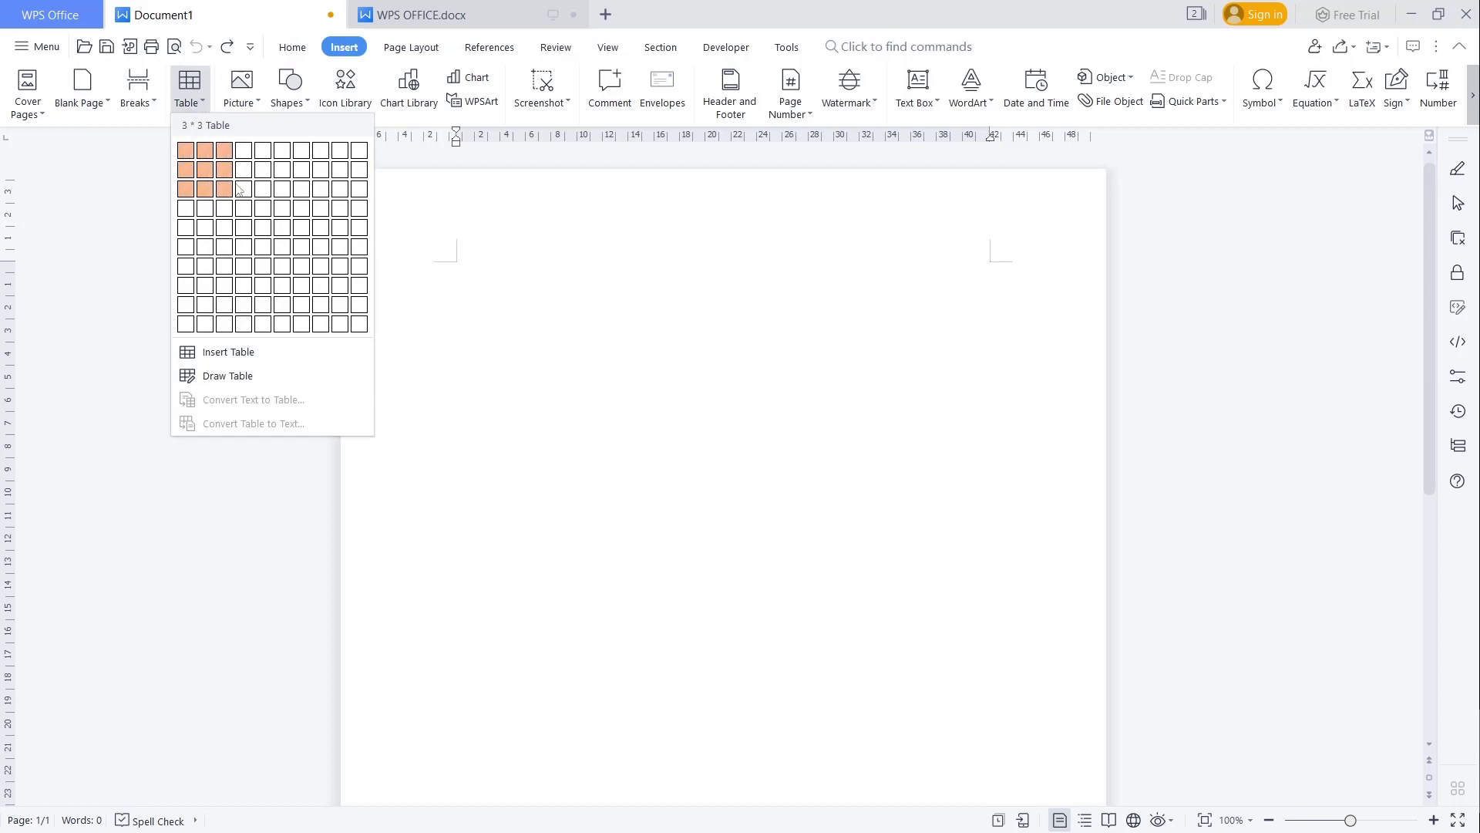
pyautogui.click(243, 168)
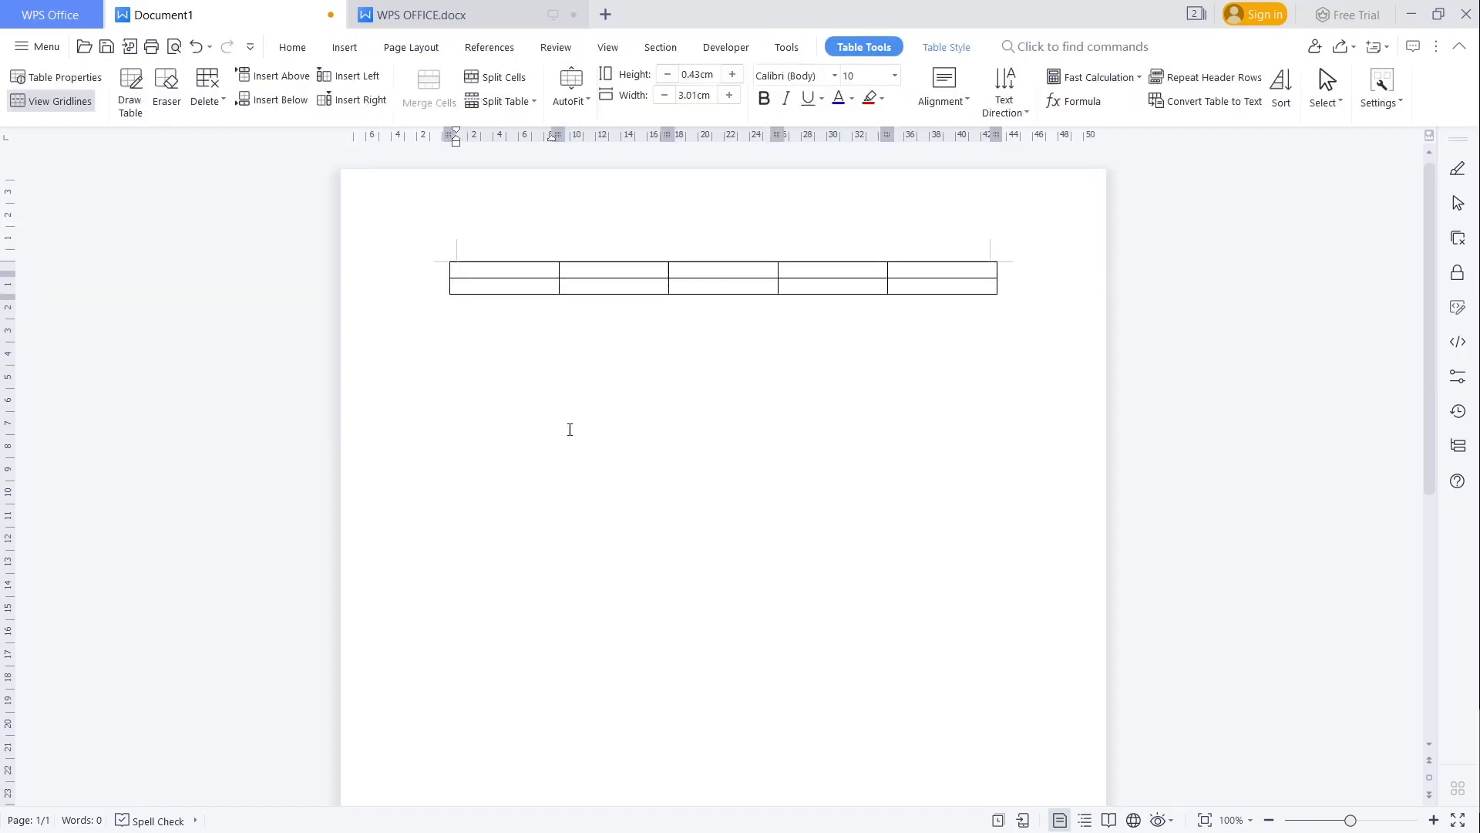
pyautogui.click(1433, 820)
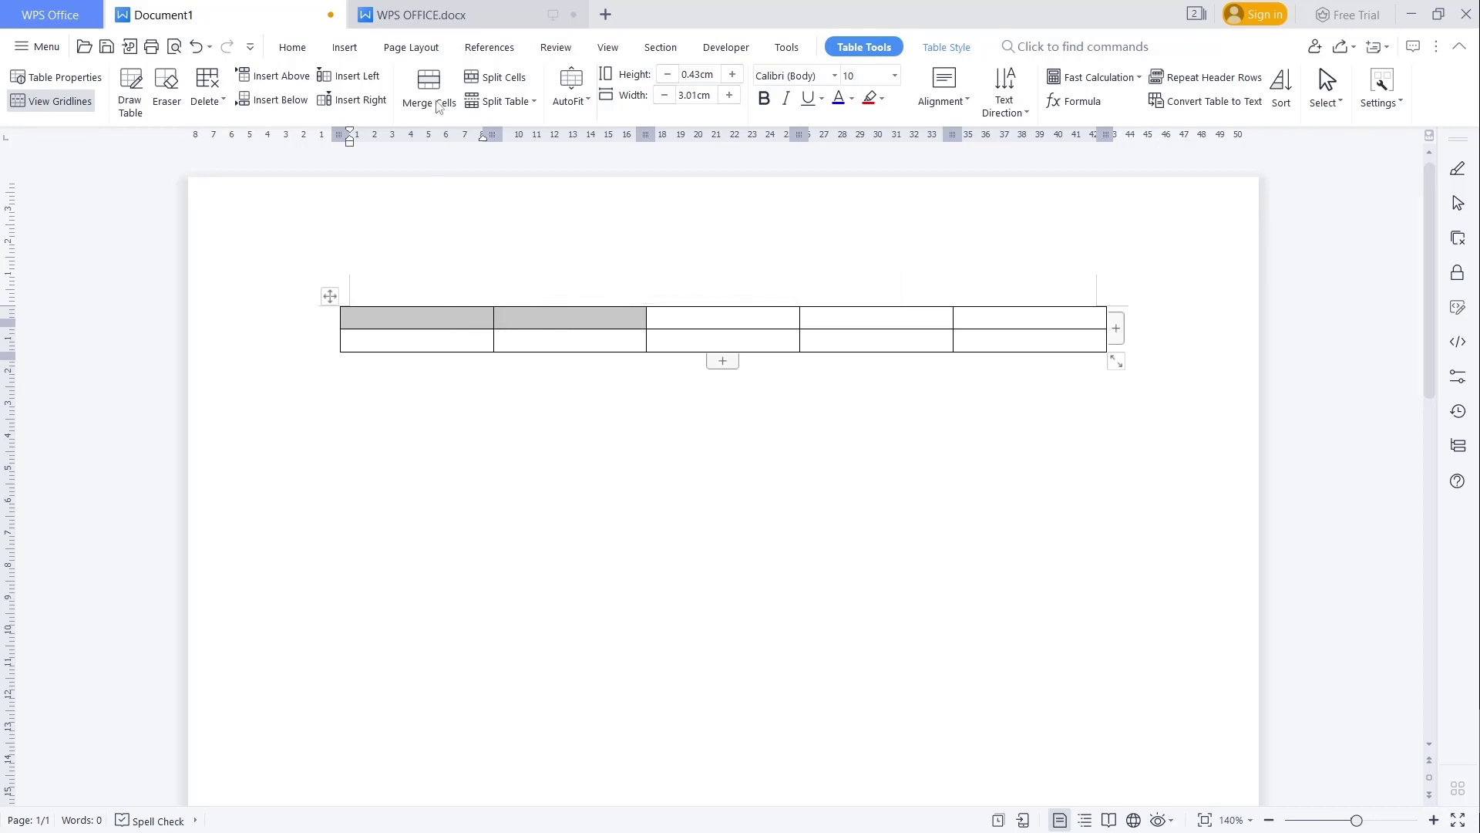
# Step: Merge the two selected top-row cells with Merge Cells
pyautogui.click(428, 85)
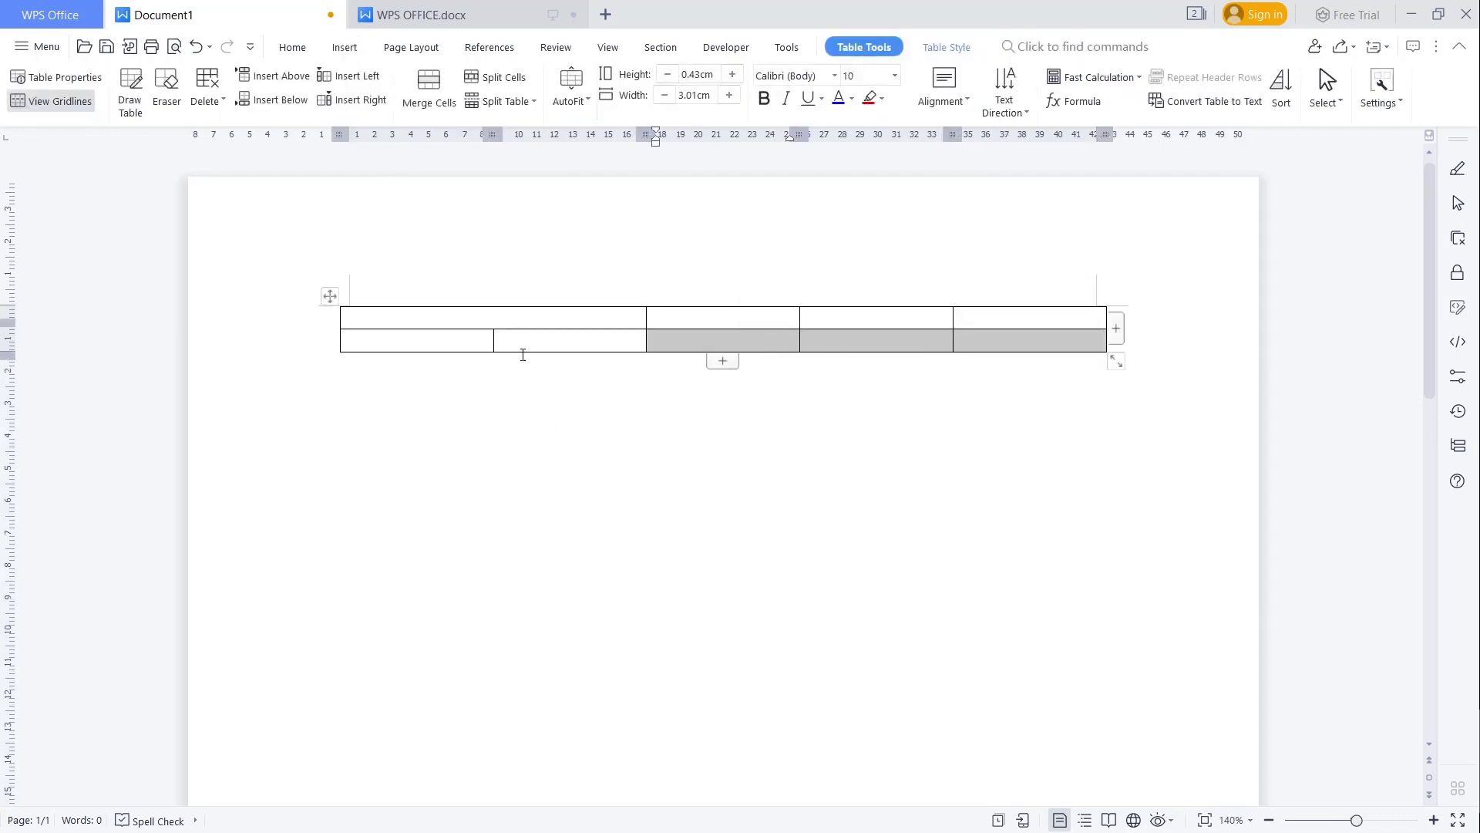
pyautogui.moveTo(428, 85)
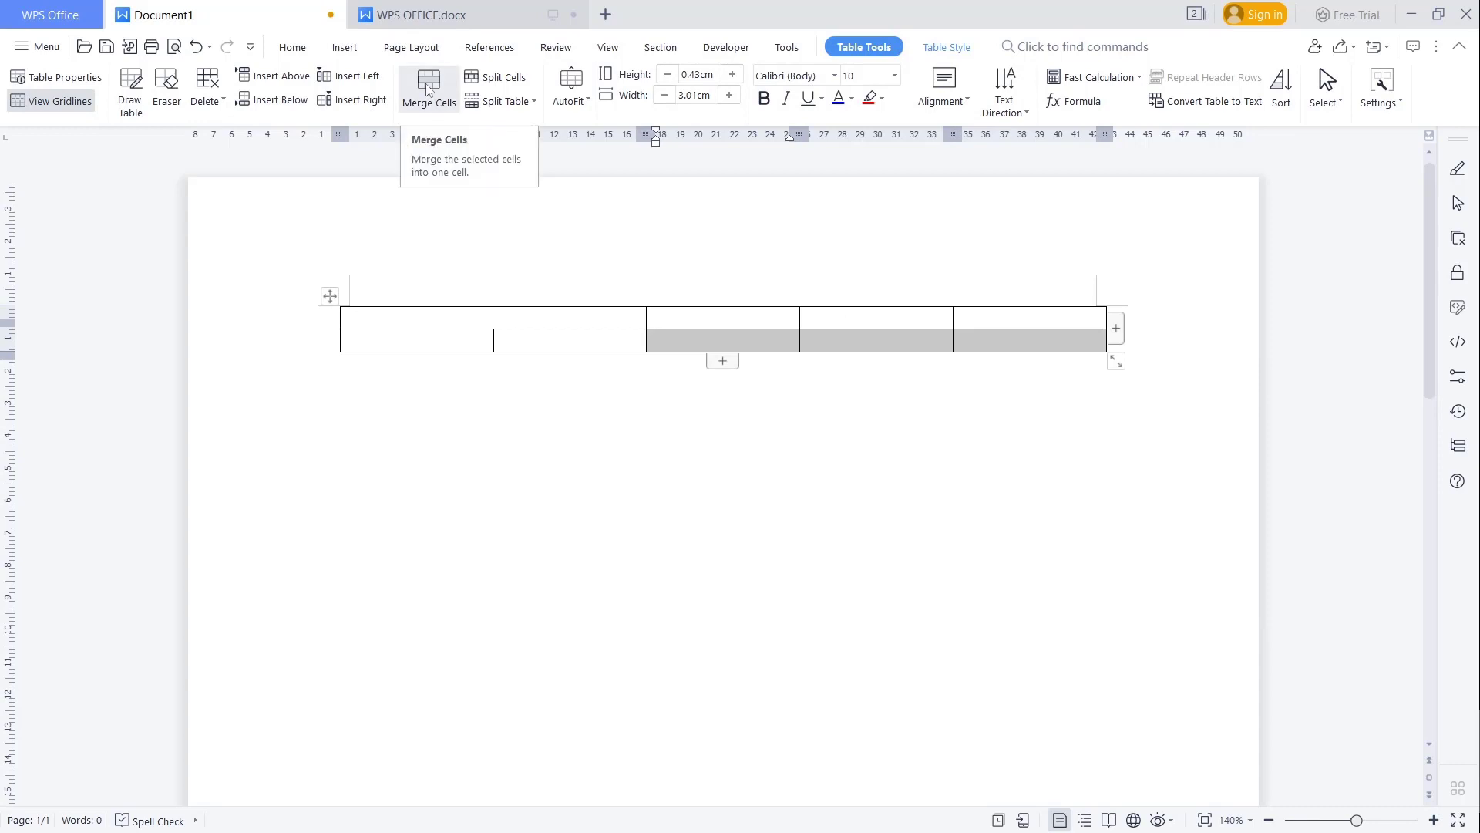
# Step: Merge the three selected bottom-row cells and clear the selection
pyautogui.click(428, 84)
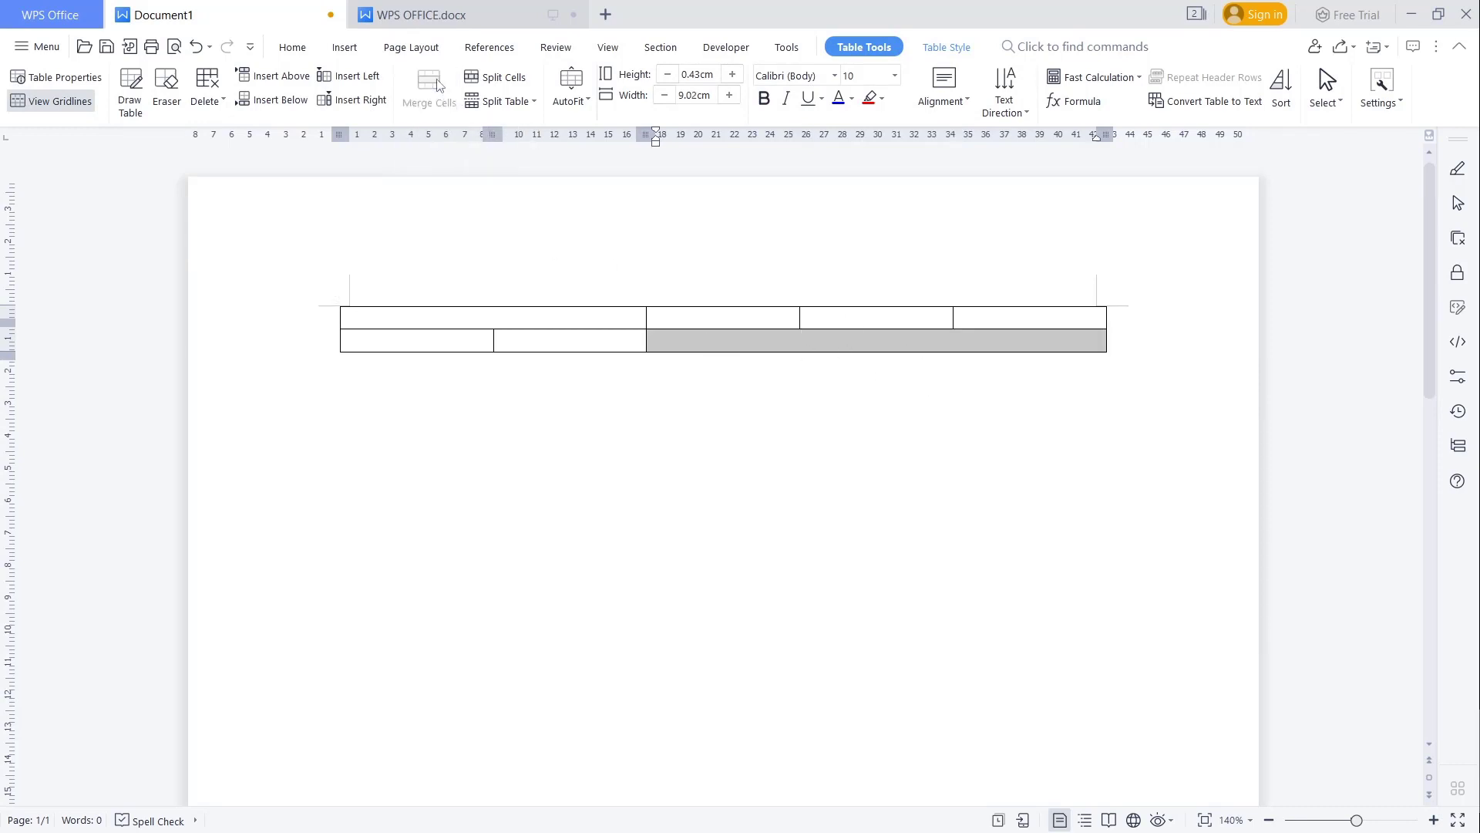
pyautogui.click(344, 47)
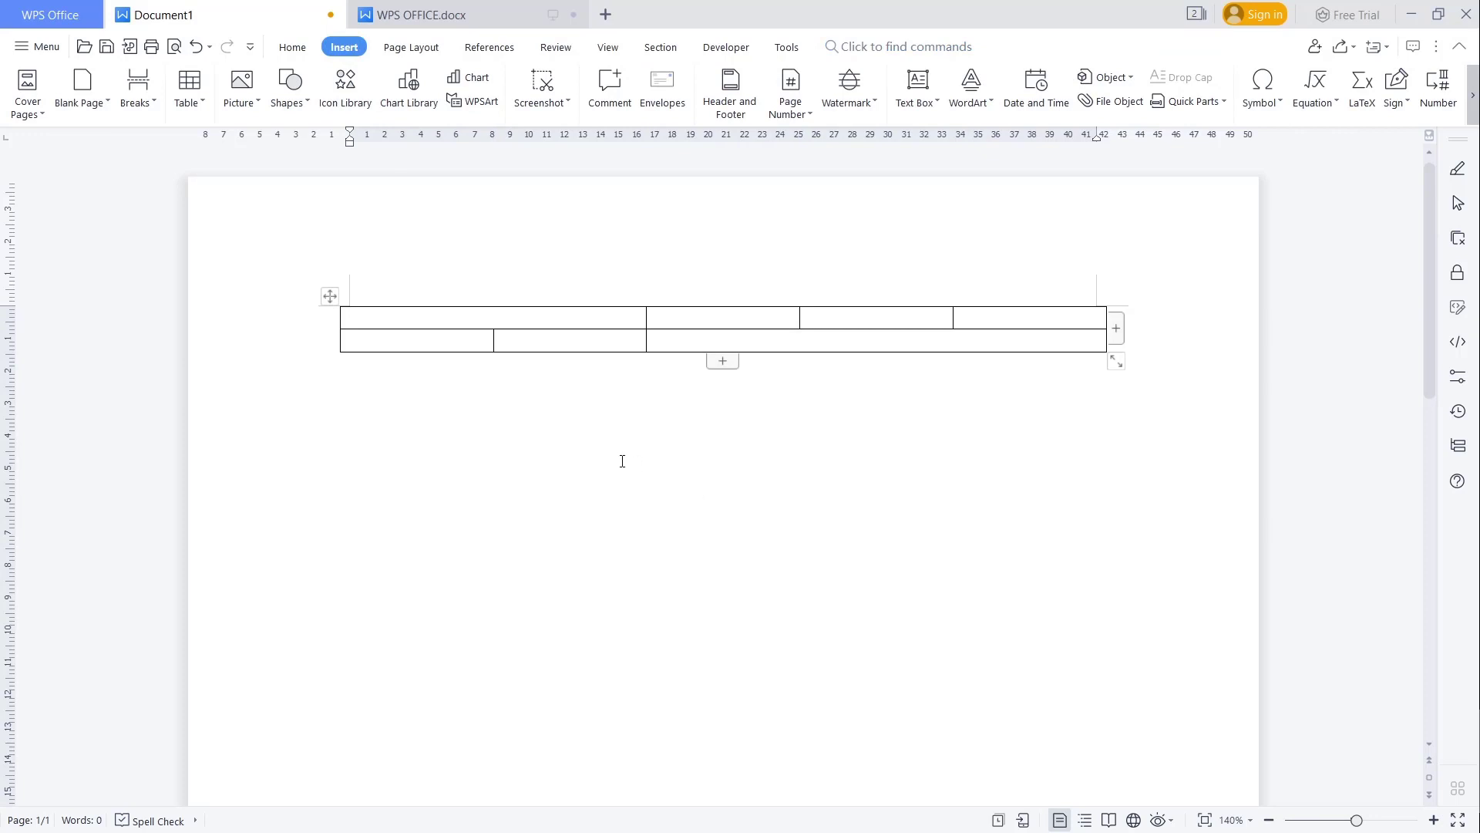